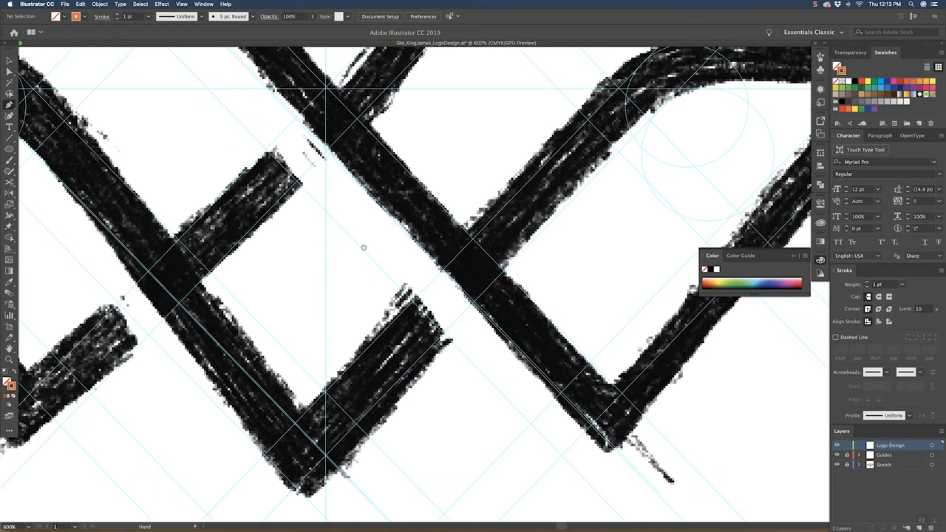
# Step: Trace the left arm of the W sketch with the first two Pen anchor points
pyautogui.click(421, 311)
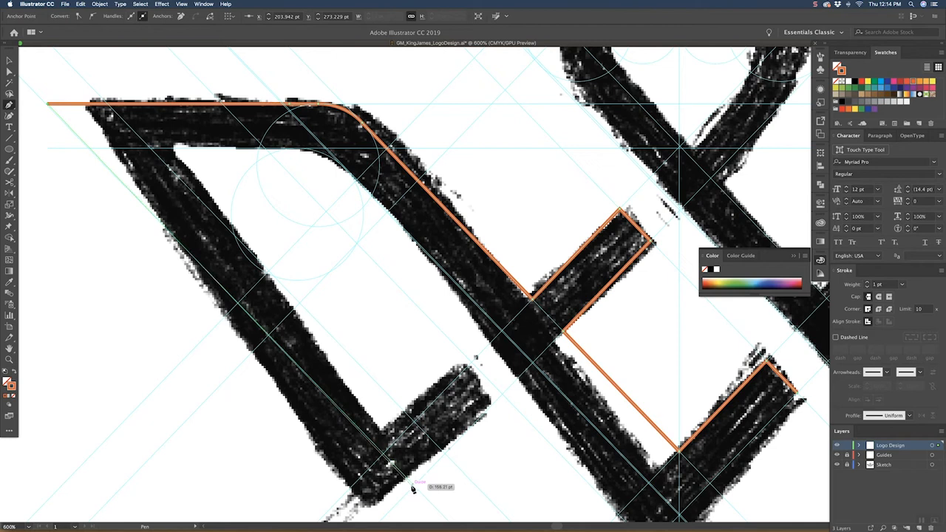
pyautogui.click(506, 399)
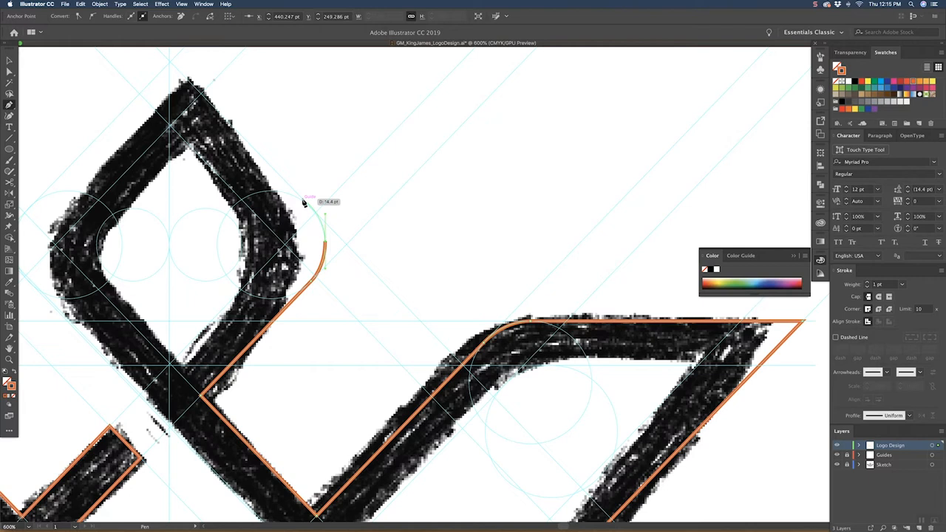
# Step: Add a curved Pen anchor around the top of the diamond loop
pyautogui.click(203, 97)
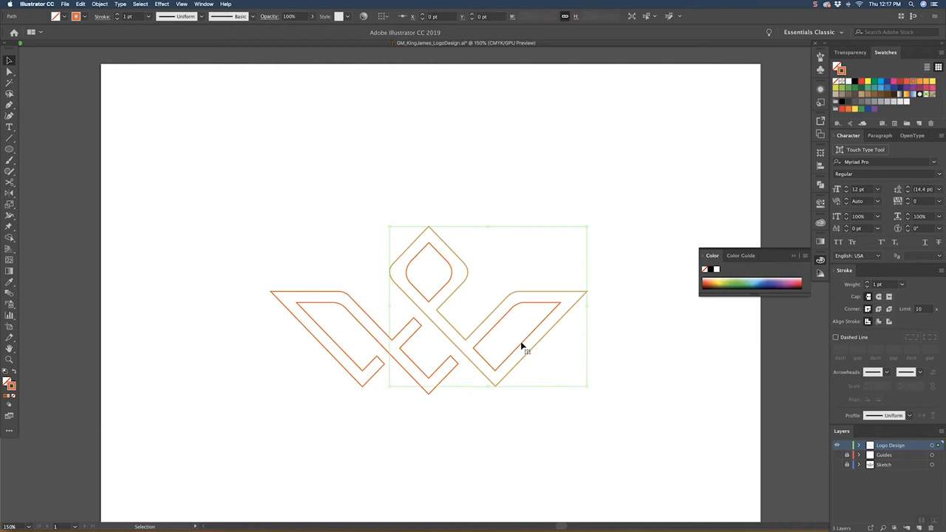
# Step: Select the finished W-and-diamond logo outline on the artboard
pyautogui.click(429, 273)
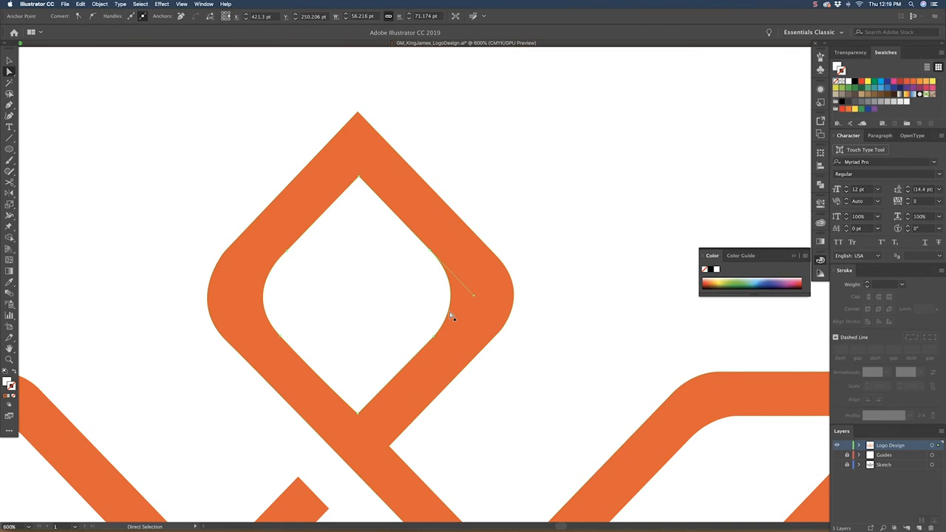
# Step: Drag an inner diamond corner handle to reshape its curve
pyautogui.moveTo(452, 317); pyautogui.dragTo(479, 296)
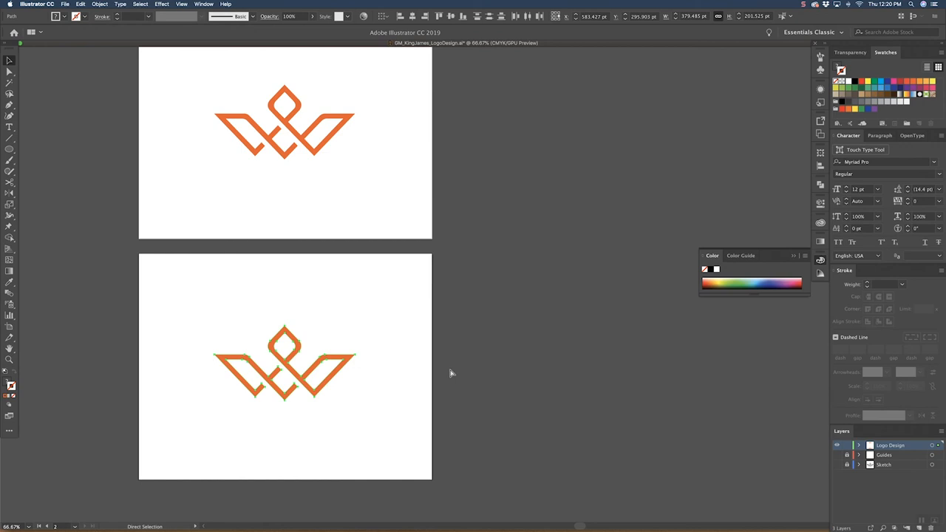
pyautogui.click(285, 362)
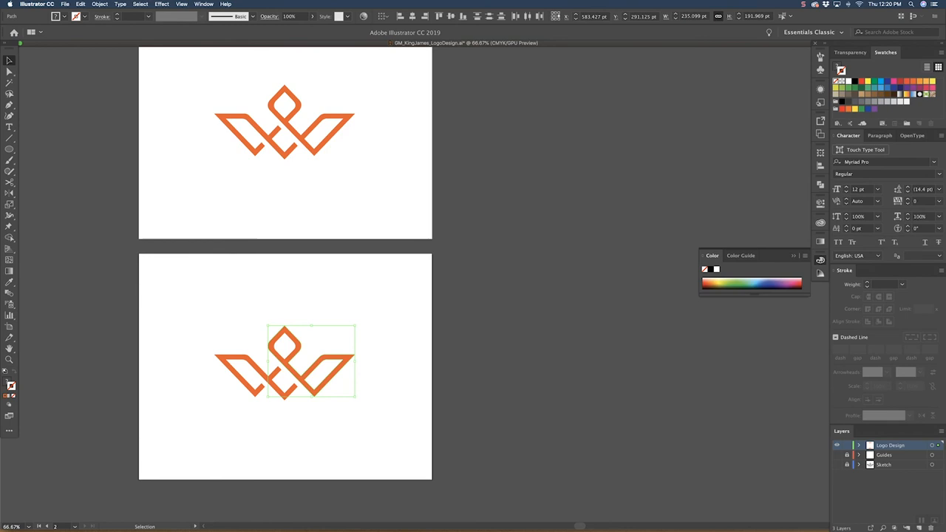
pyautogui.click(287, 351)
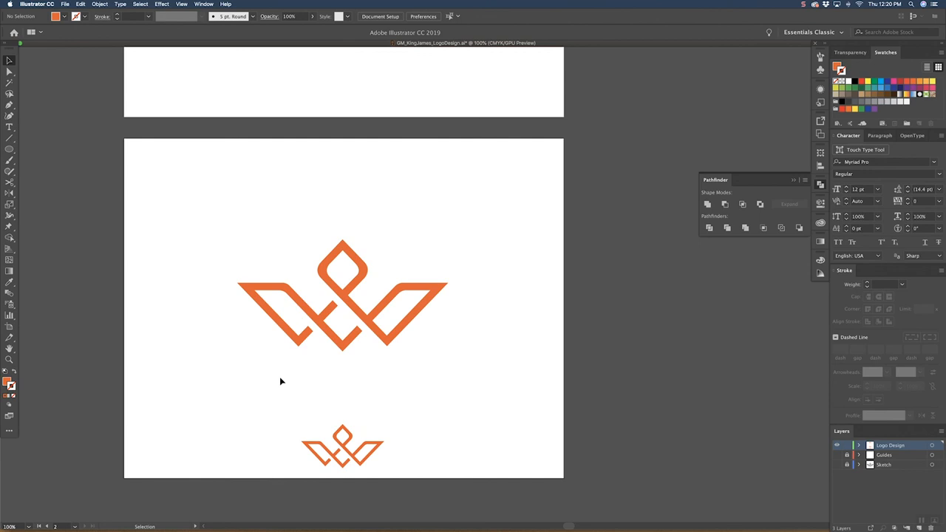
pyautogui.moveTo(280, 359)
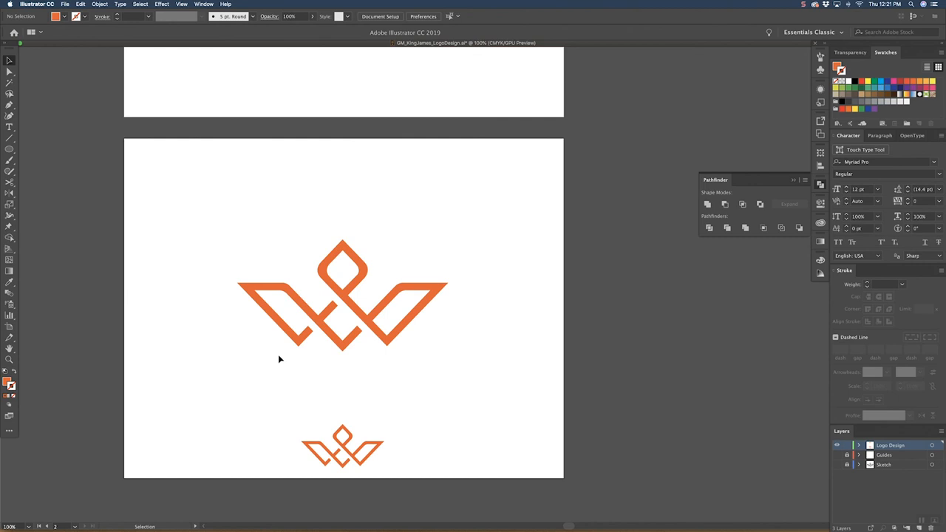
pyautogui.moveTo(318, 400)
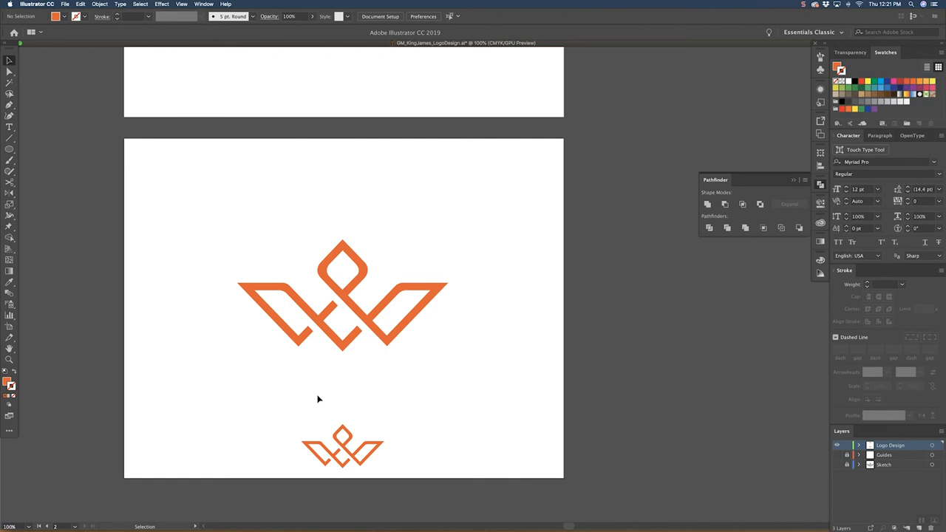
# Step: Select the large orange logo and zoom out to show both artboards
pyautogui.click(340, 296)
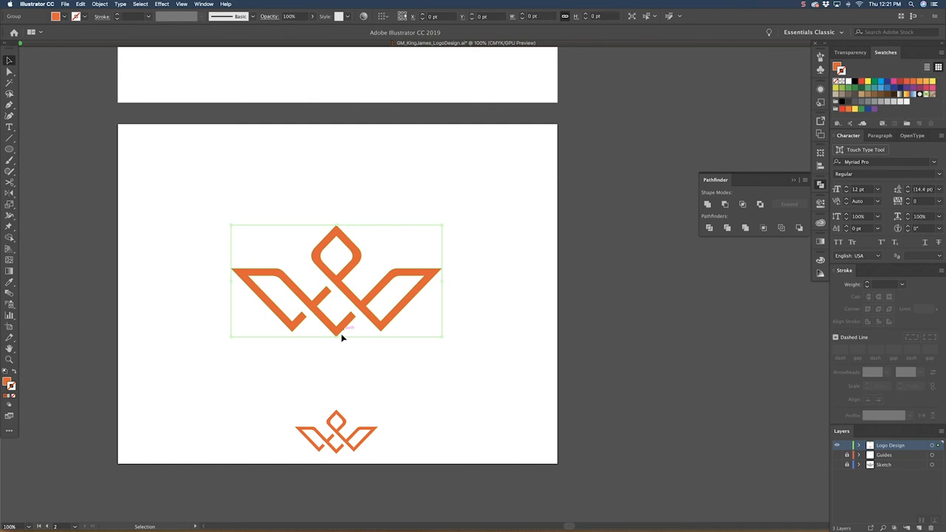
pyautogui.click(454, 308)
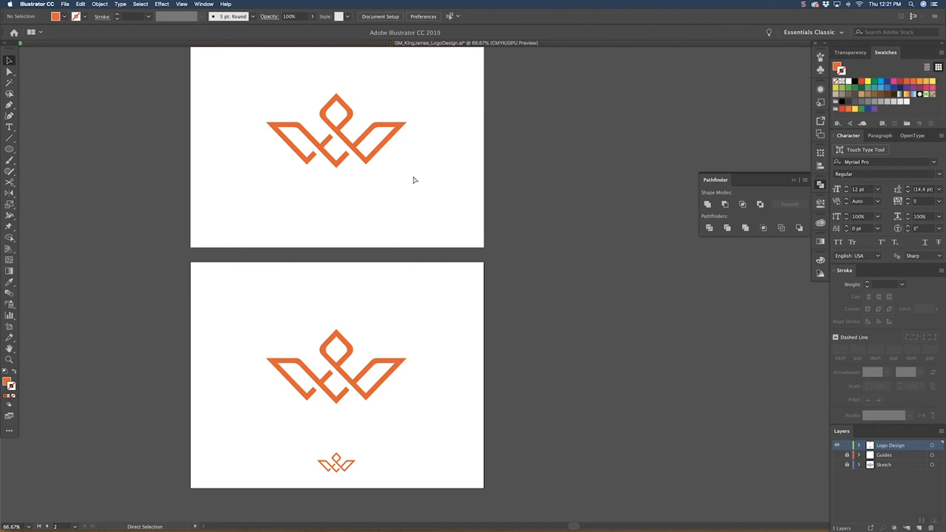
# Step: Apply the black swatch fill to all selected logo artwork
pyautogui.click(336, 369)
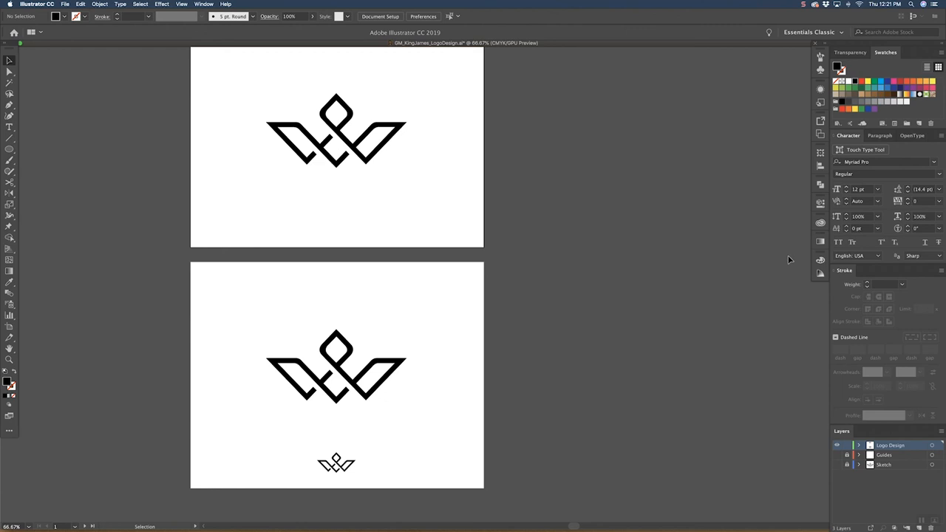
pyautogui.moveTo(652, 287)
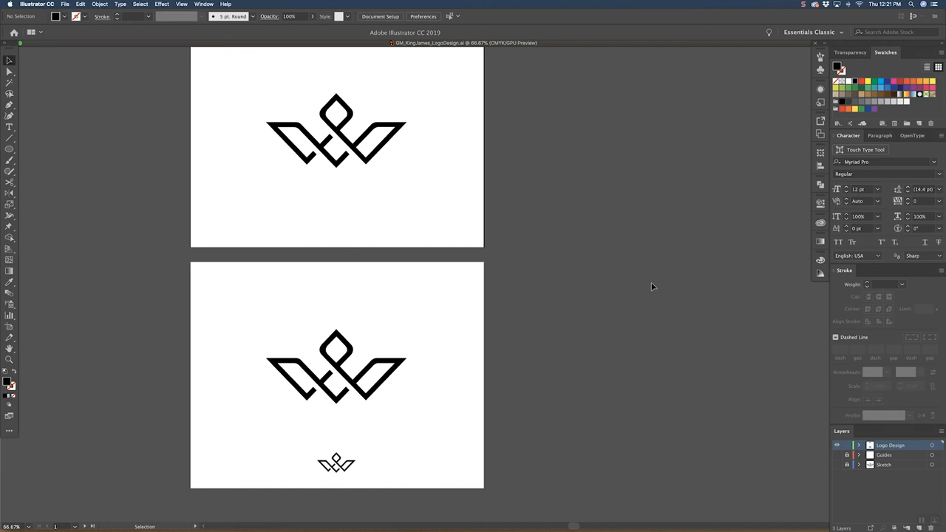